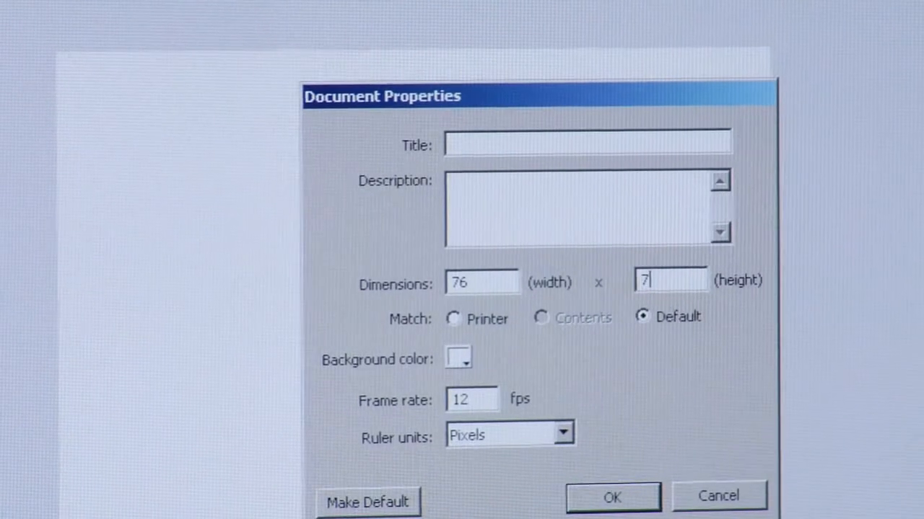
Step: Set the document height to 76 so the stage is 76 × 76 pixels, and confirm
text(6)
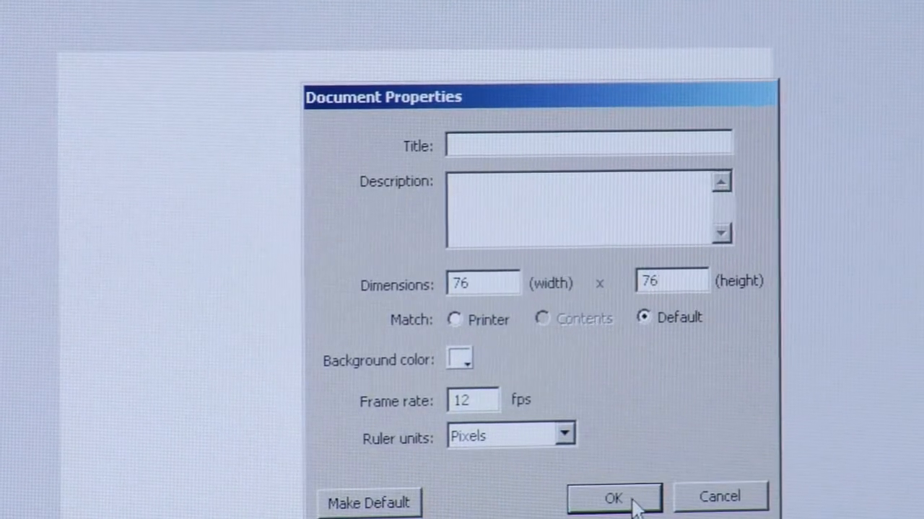
click(617, 497)
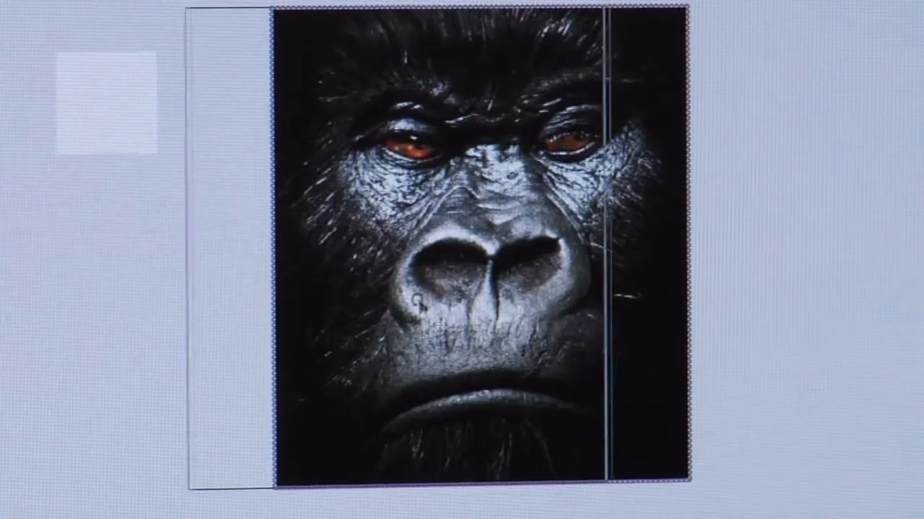